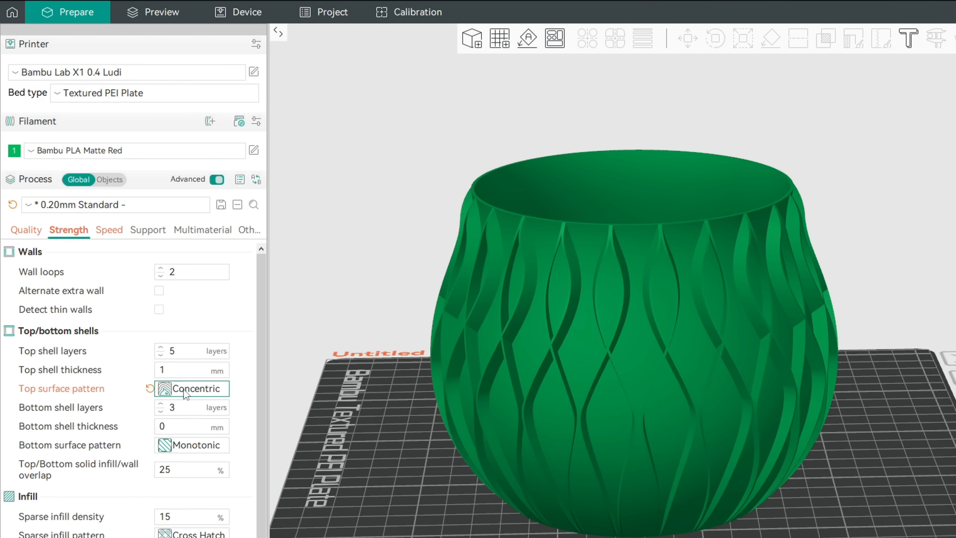
- Review the process speed values, then the quality settings, and slice the vase model
click(108, 230)
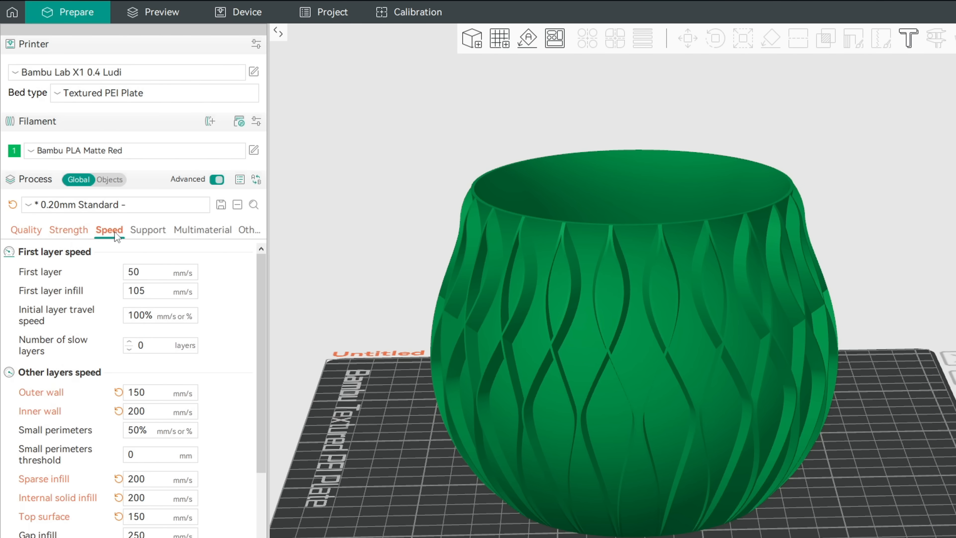
scroll(down, 3)
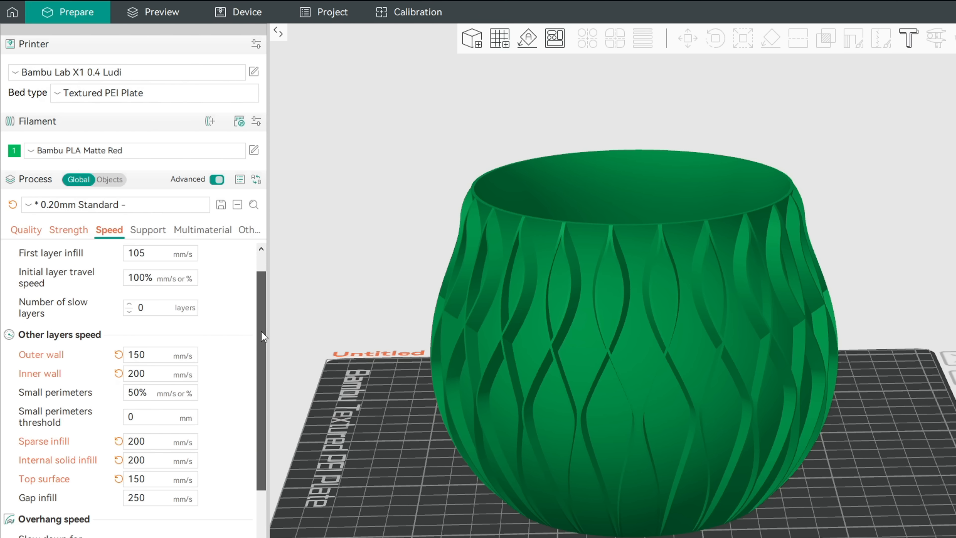
click(25, 230)
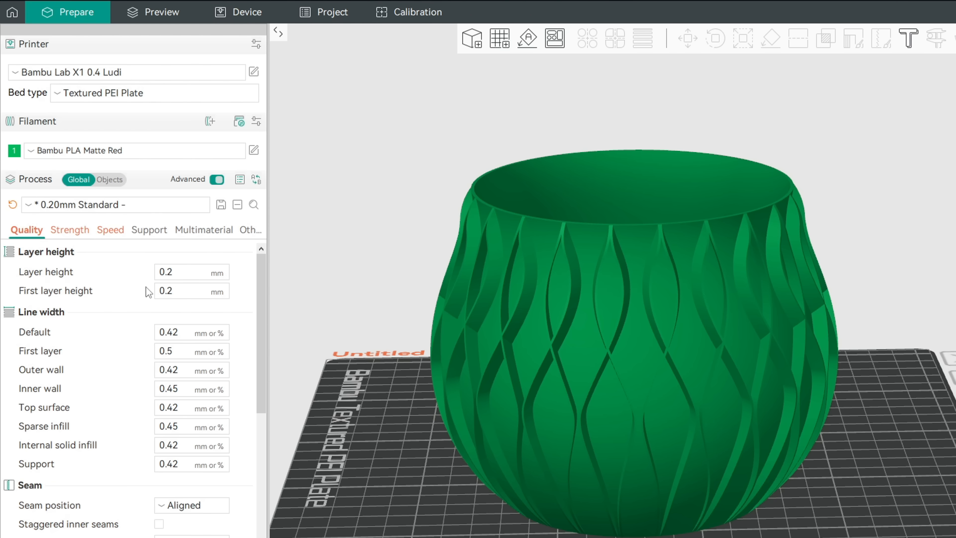
scroll(down, 3)
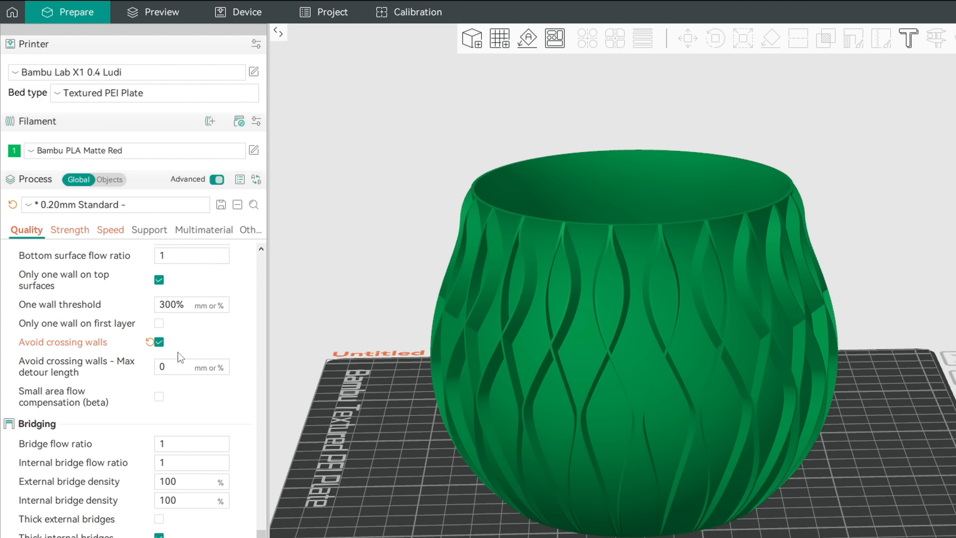
click(161, 12)
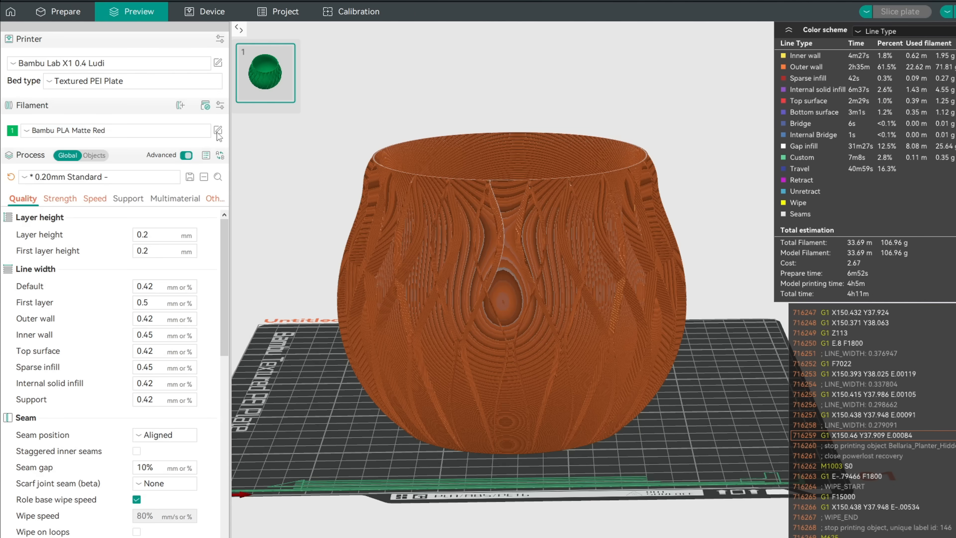
- Review the Bambu PLA Matte Red filament's material properties and flow ratio
click(217, 132)
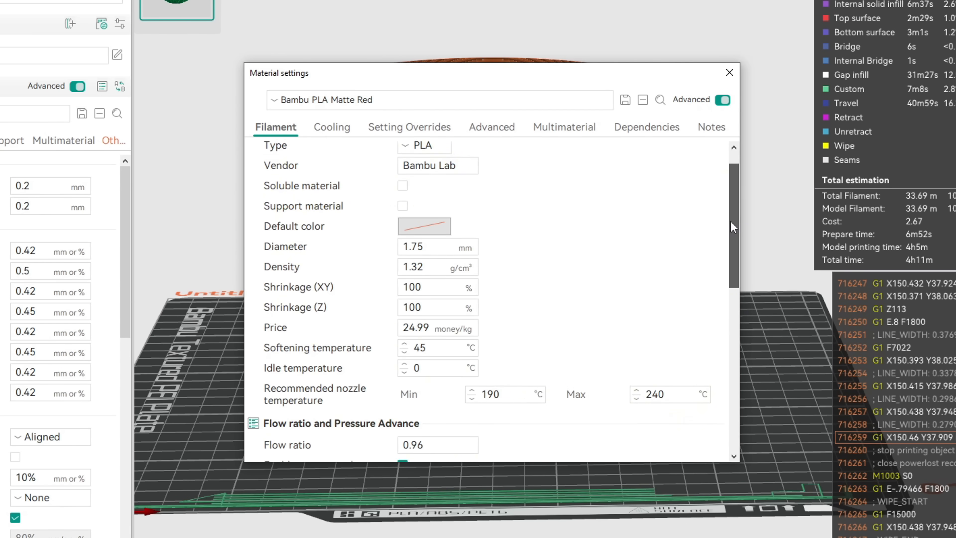
scroll(down, 3)
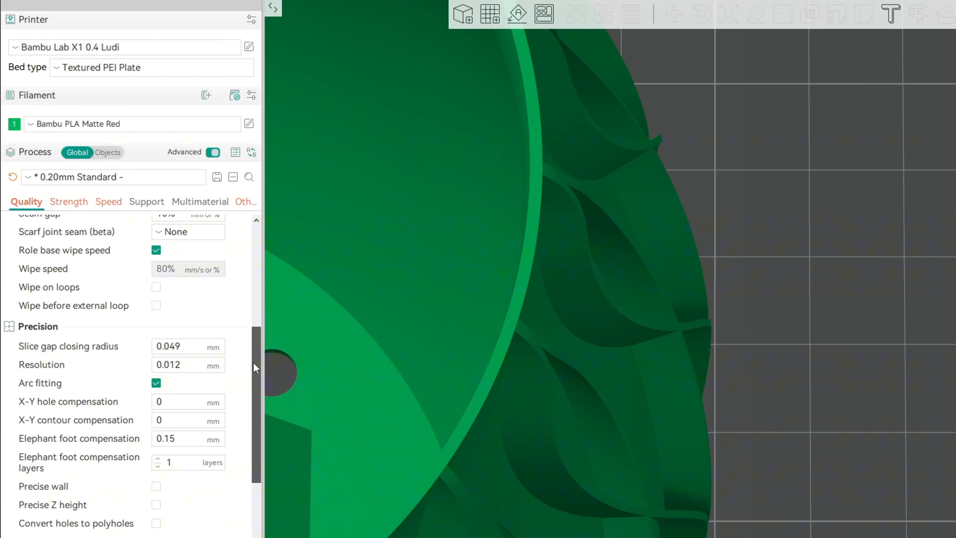
- Set the wall generator to Arachne and re-slice the planter
scroll(down, 3)
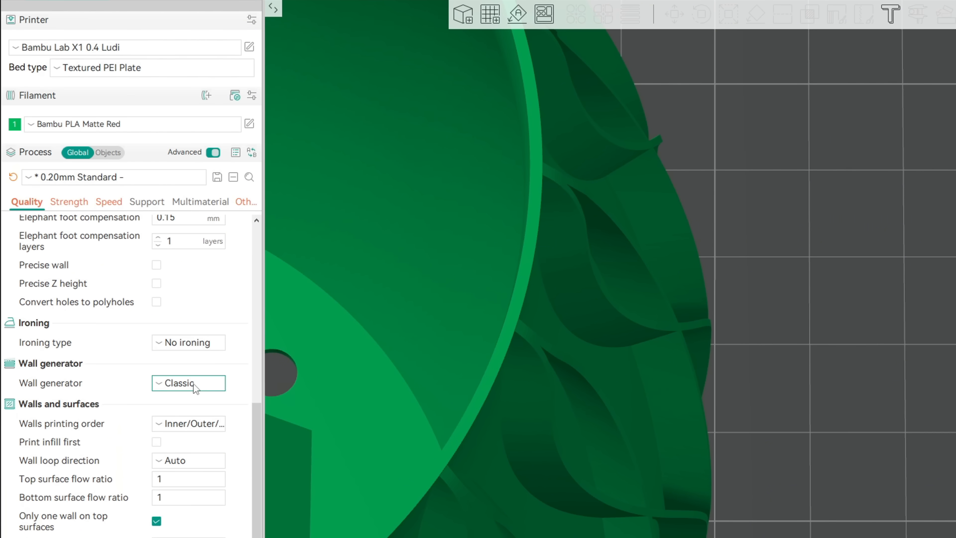
click(188, 383)
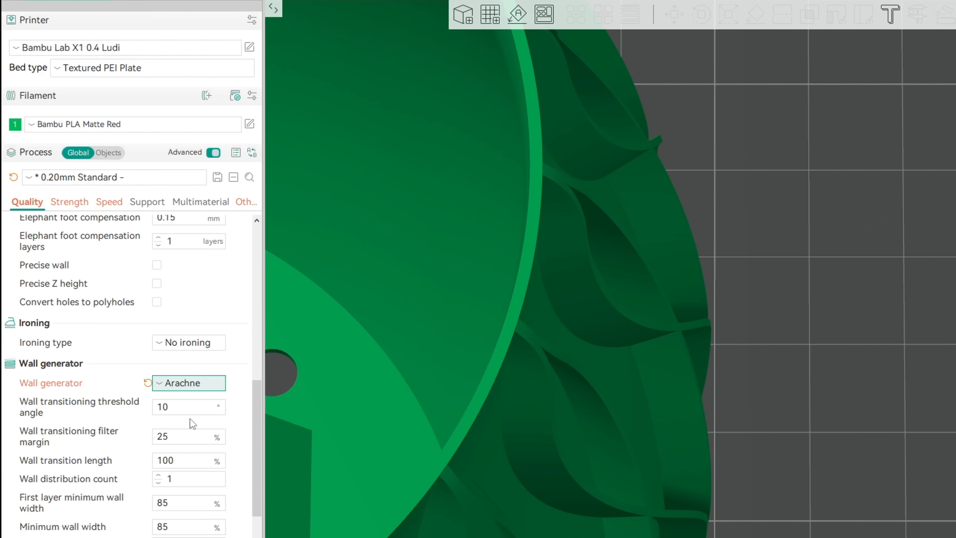
click(128, 10)
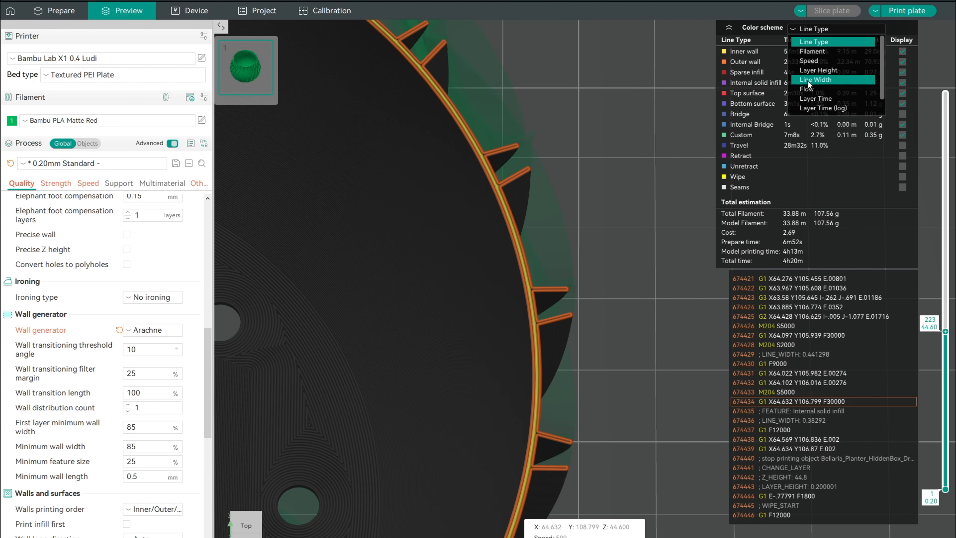
- Choose a different colour scheme for the Arachne-sliced planter preview
click(816, 79)
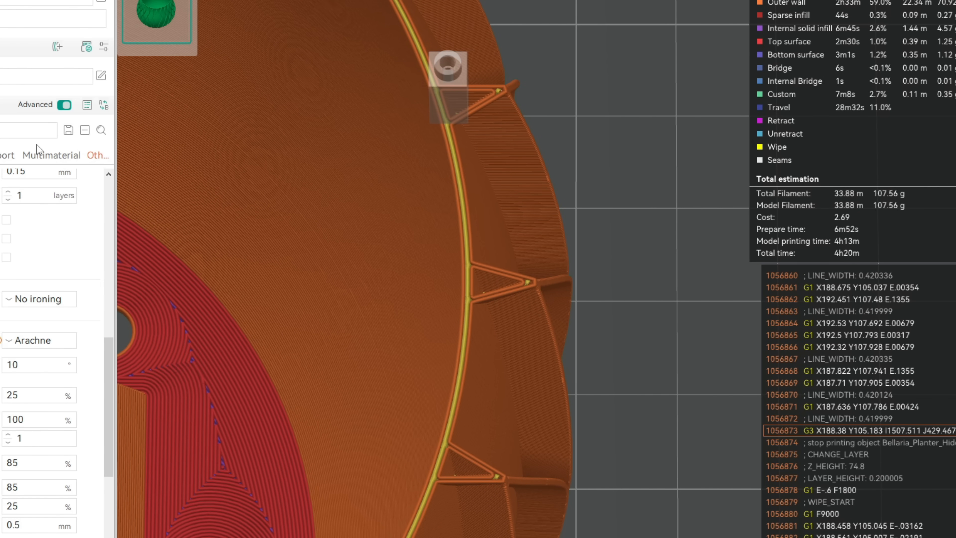
- Set Filter out tiny gaps to 2 mm in the strength settings
click(59, 128)
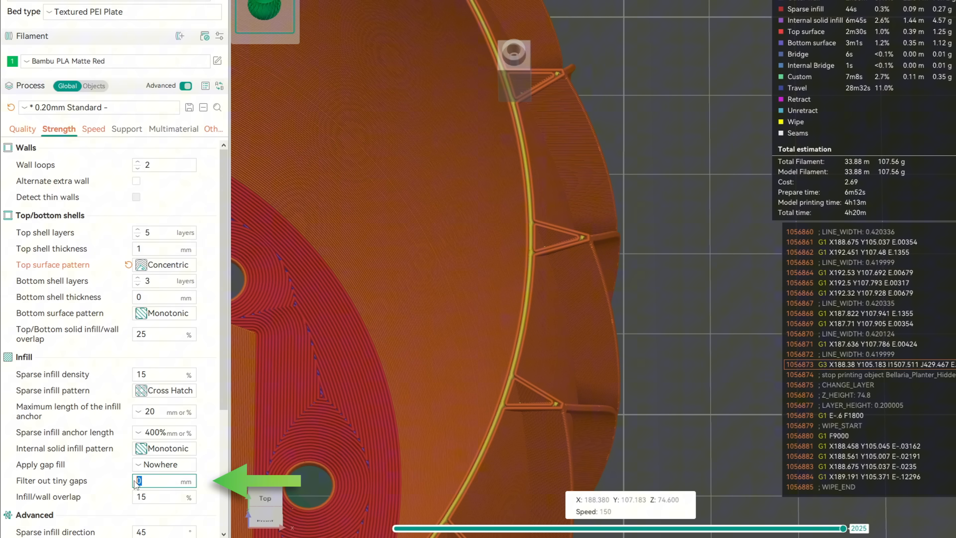
text(2)
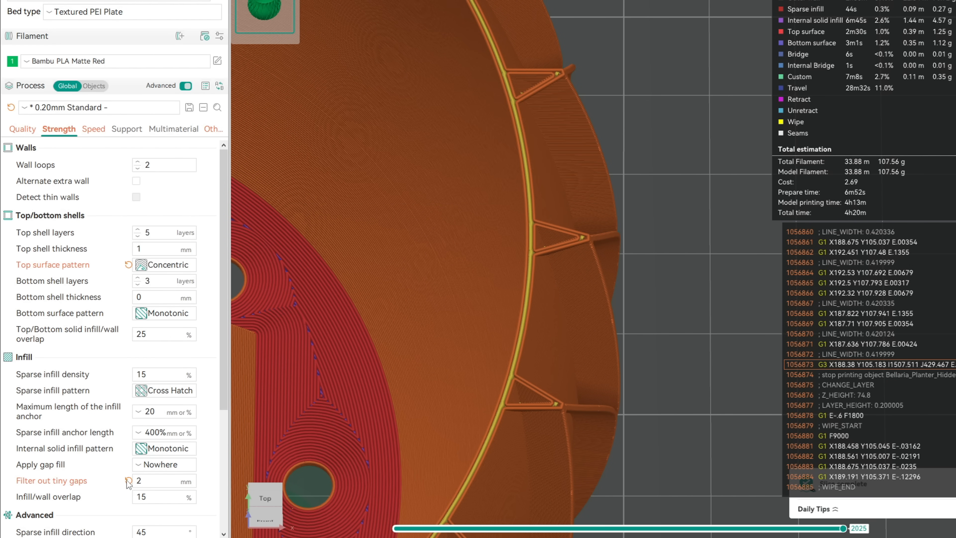
- Set outer and inner wall line widths to 0.5 mm and minimum wall length to 2 mm
click(23, 129)
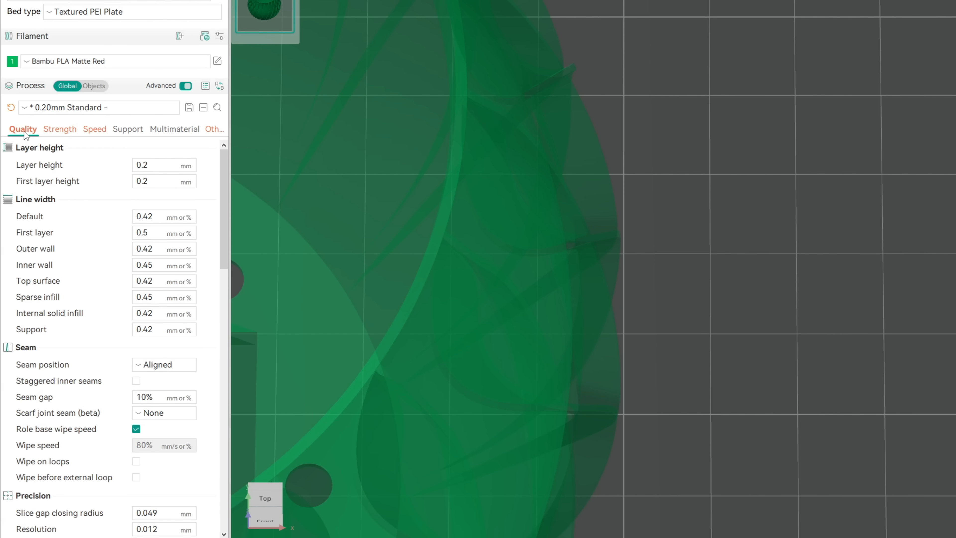
click(157, 249)
text(0.5)
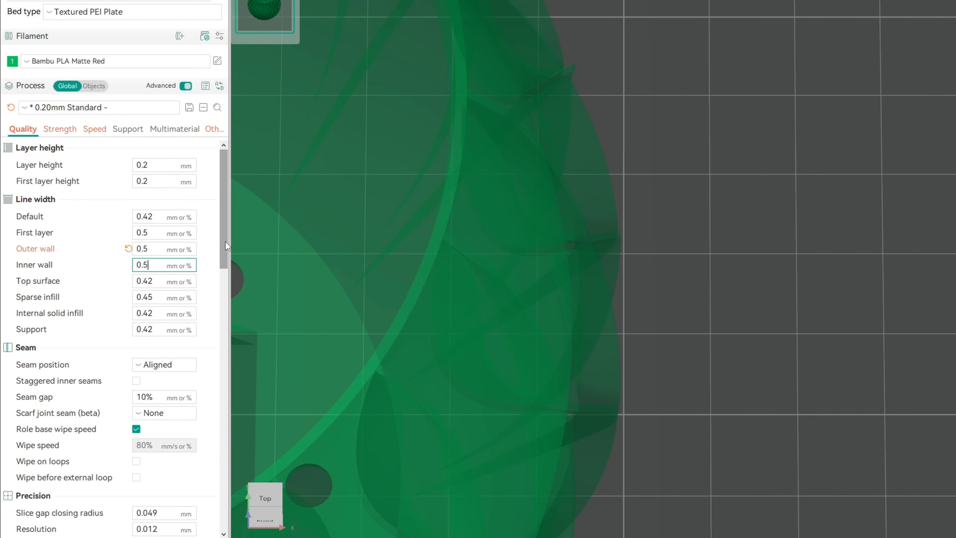
scroll(down, 3)
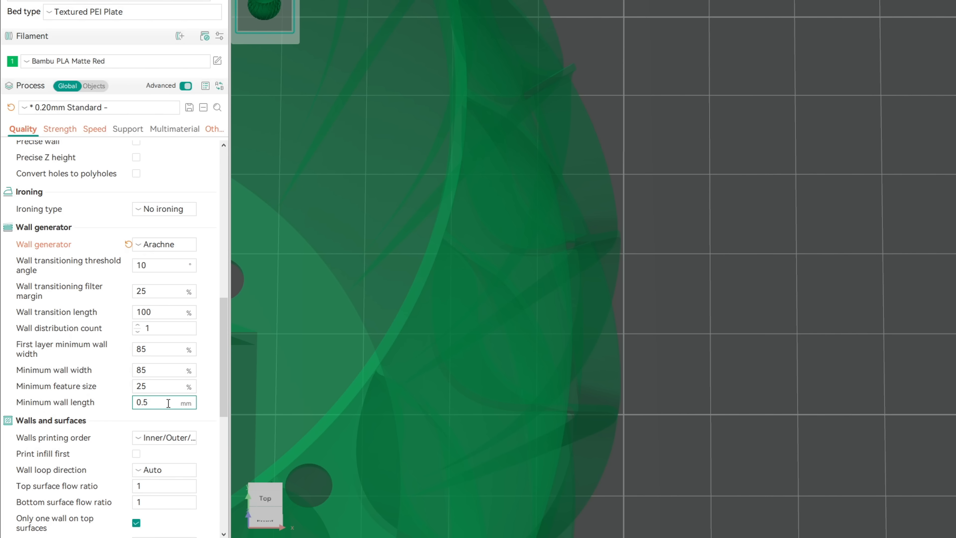
text(2)
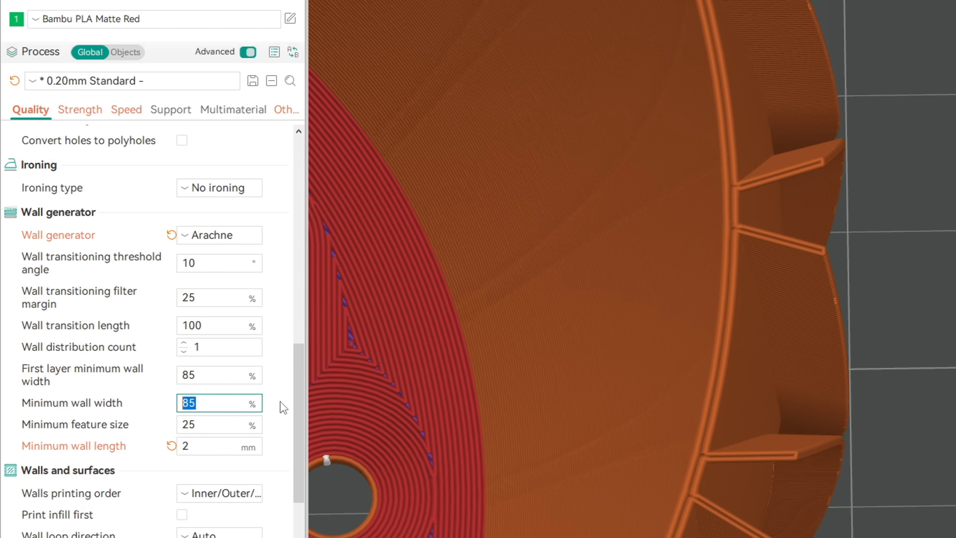
- Check the wall transitioning filter margin and related Arachne wall parameters
click(218, 298)
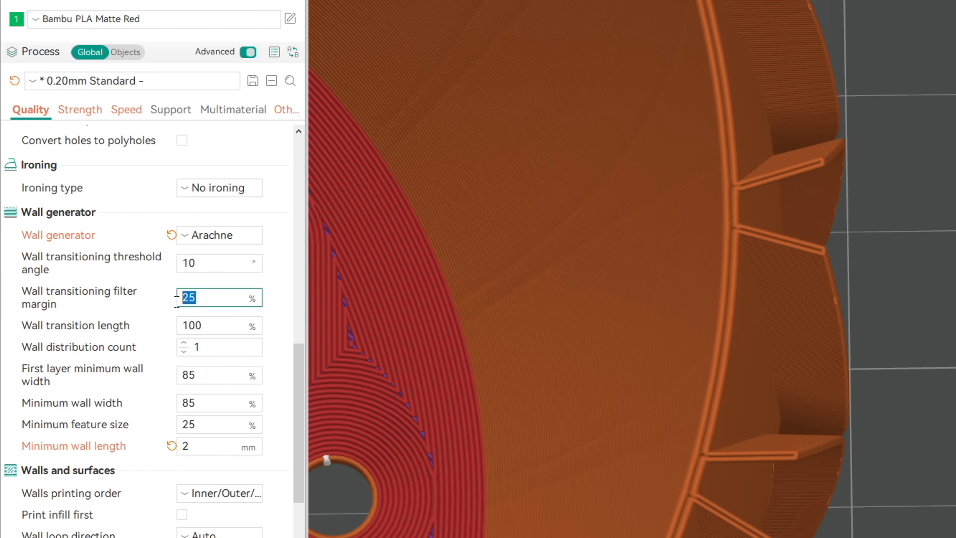
click(281, 305)
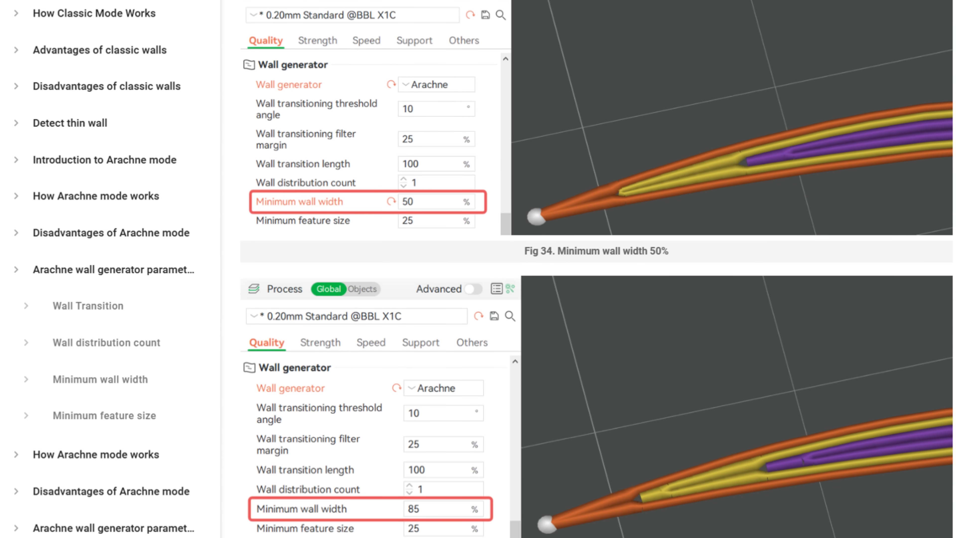
- Scroll the Arachne wiki guide to the 50% vs 85% minimum wall width comparison
scroll(down, 3)
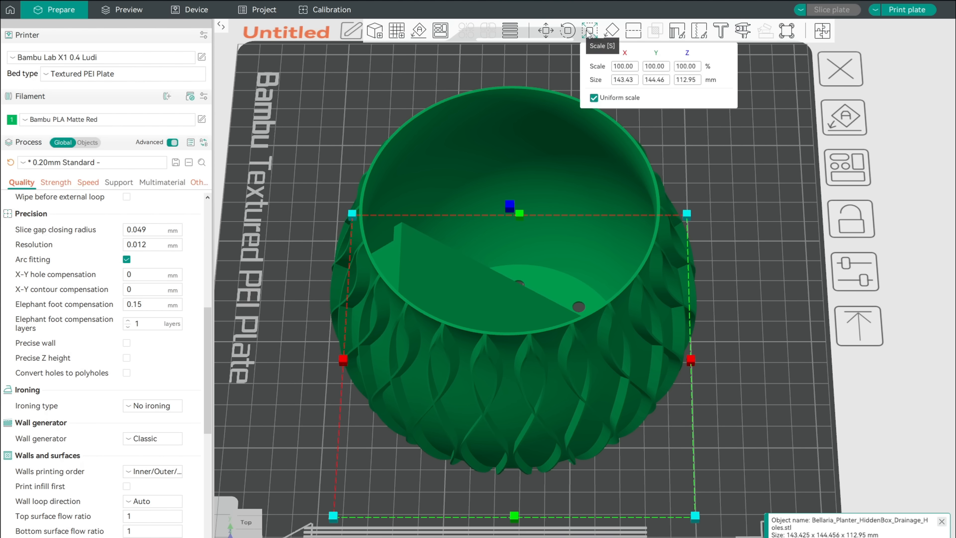
- Scale the planter uniformly to 80% and slice it into a toolpath preview
click(623, 66)
text(80)
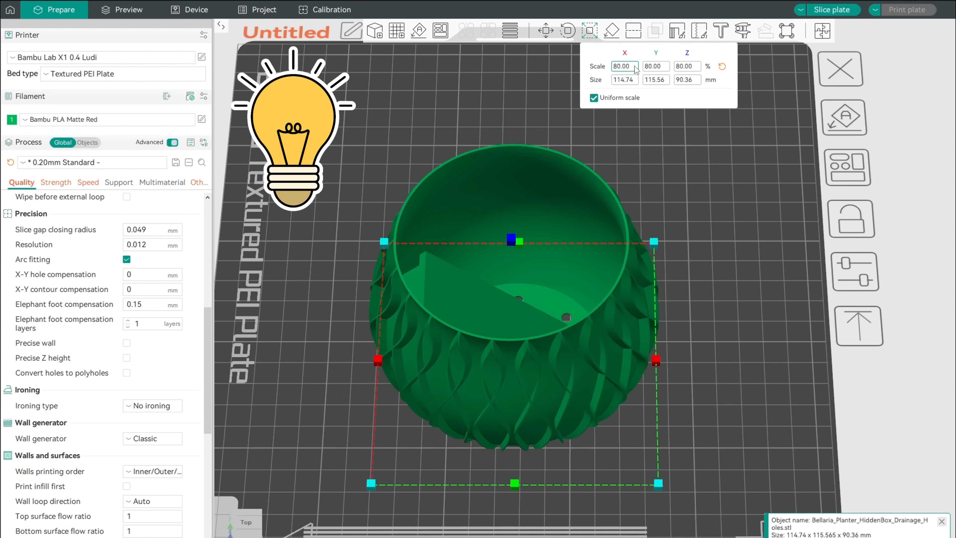
click(128, 9)
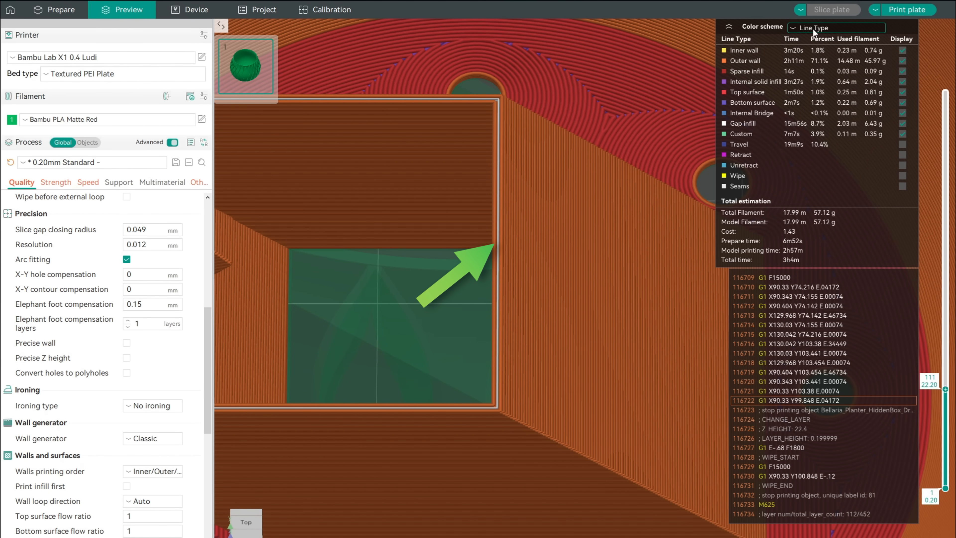
click(836, 28)
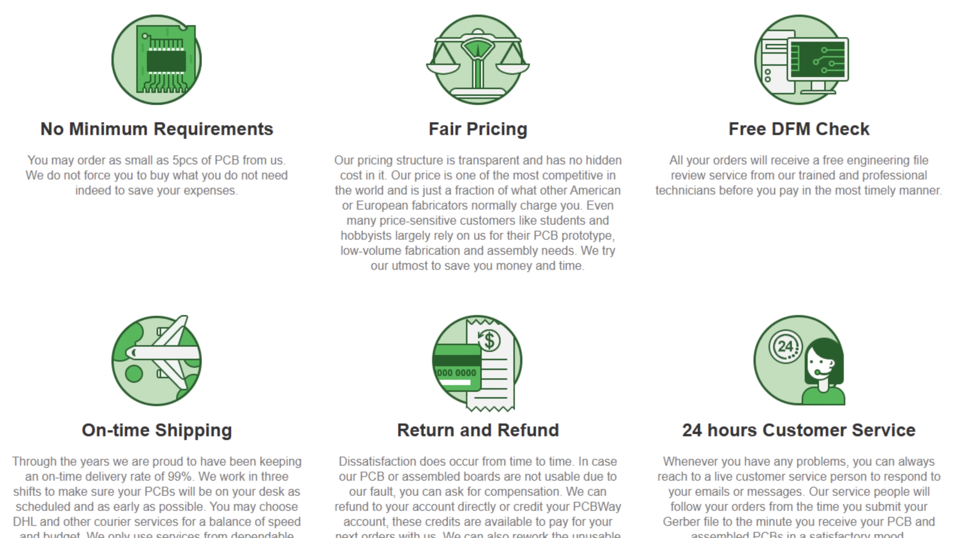
- Scroll through PCBWay's service benefits such as no minimum order and fair pricing
scroll(up, 3)
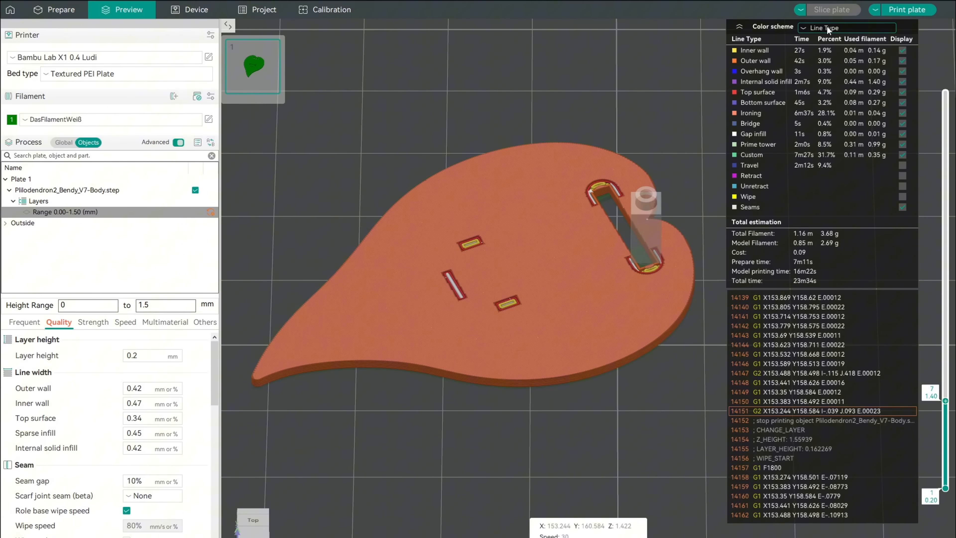
- Switch the sliced preview to a different colour scheme after enabling ironing on all top surfaces
click(847, 27)
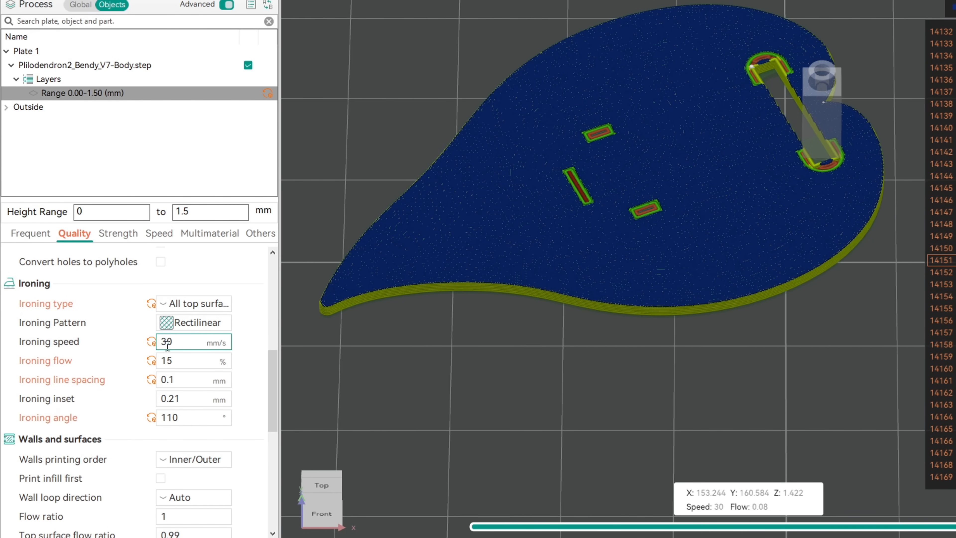
- Set the range's ironing speed to 50 mm/s and ironing flow to 18%
text(50)
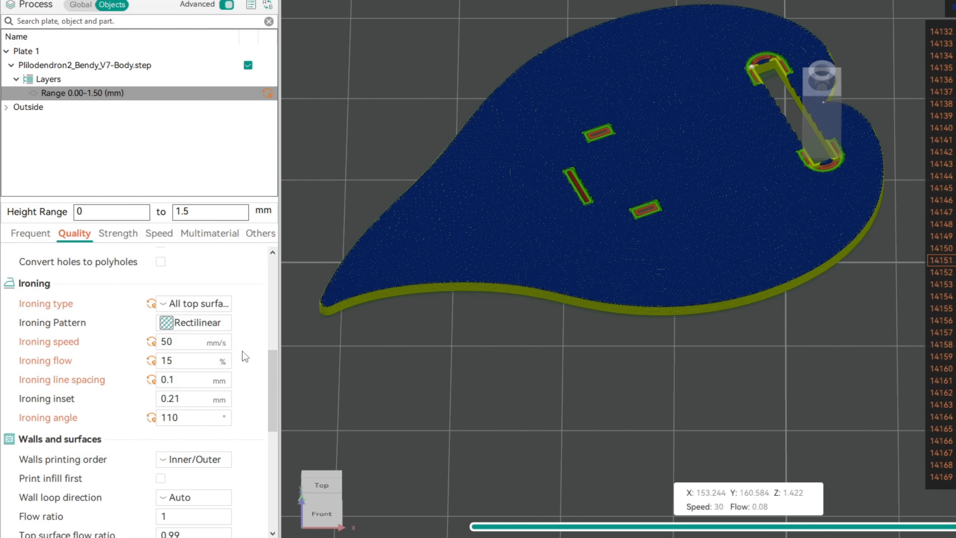
click(189, 360)
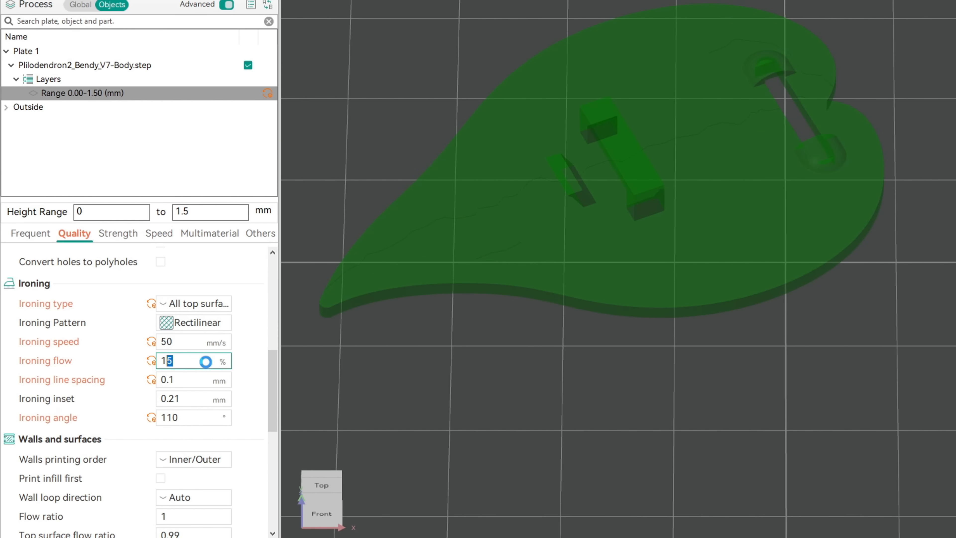
text(18)
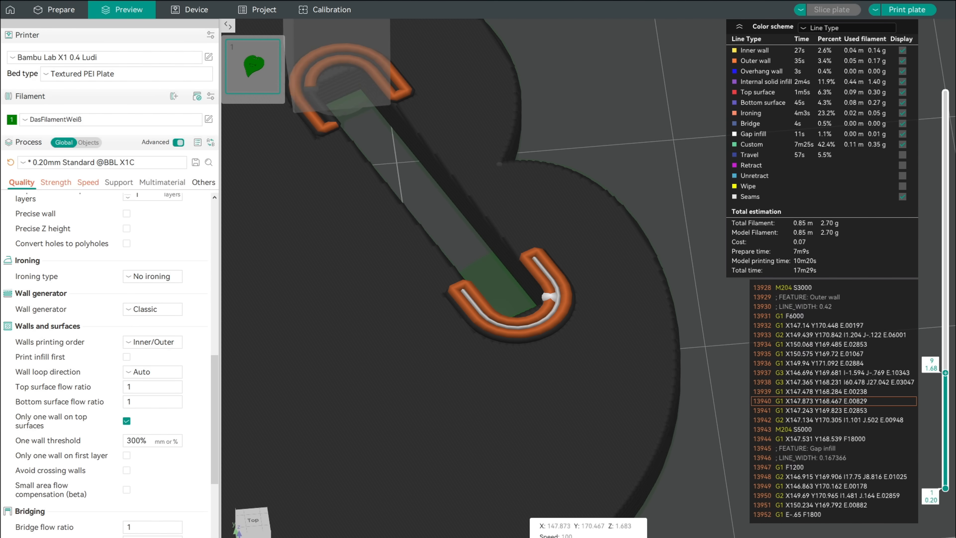
- Change the leaf body's wall generator from Classic to Arachne
click(152, 308)
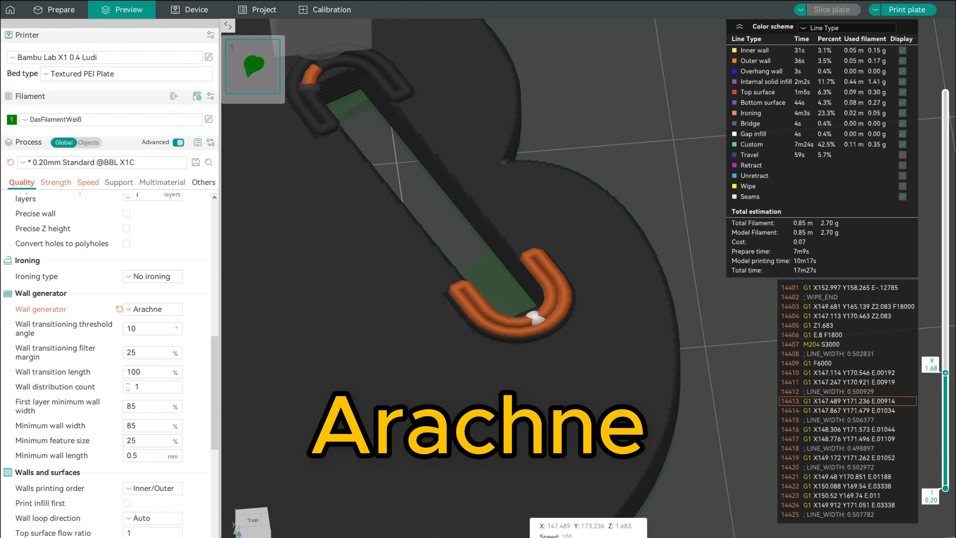
click(153, 308)
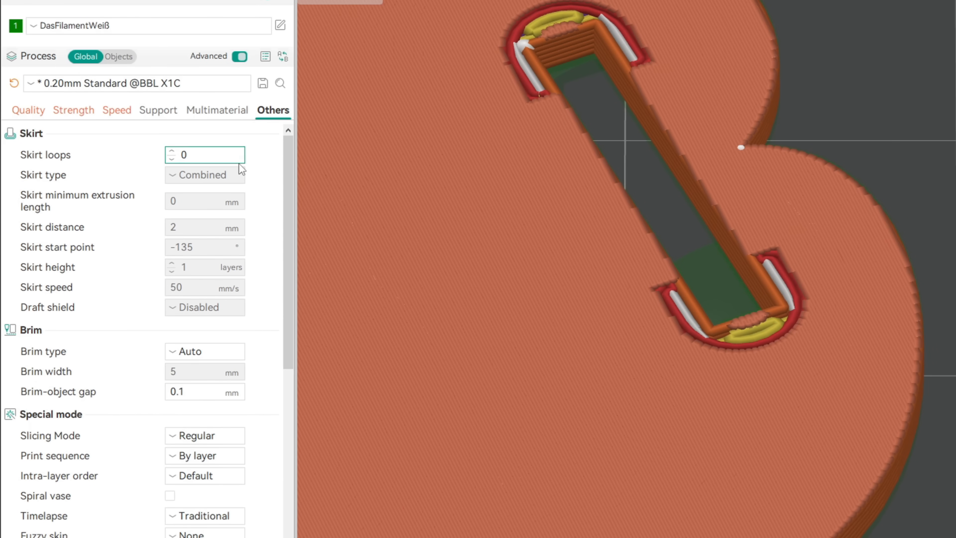
- Set the timelapse mode to Smooth so the plate gains a prime tower
click(204, 408)
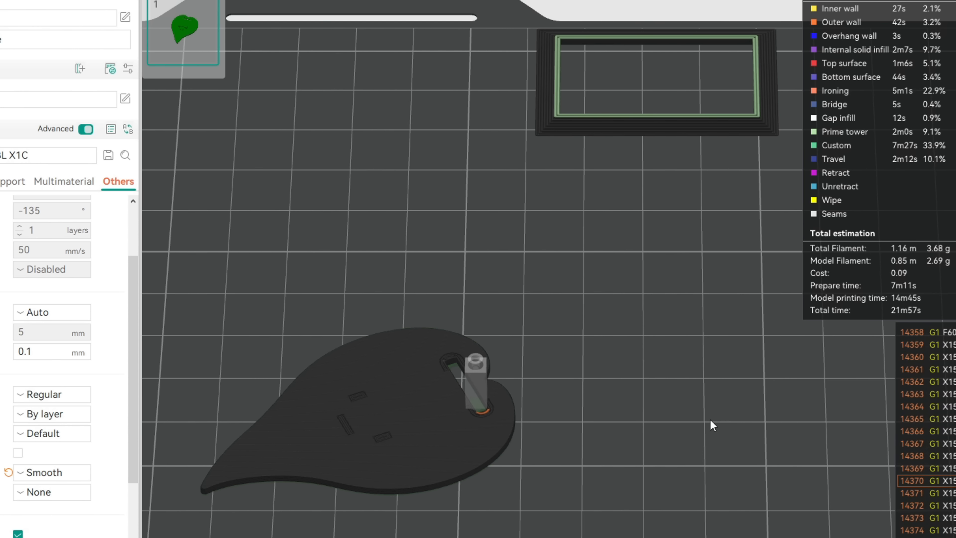
click(100, 164)
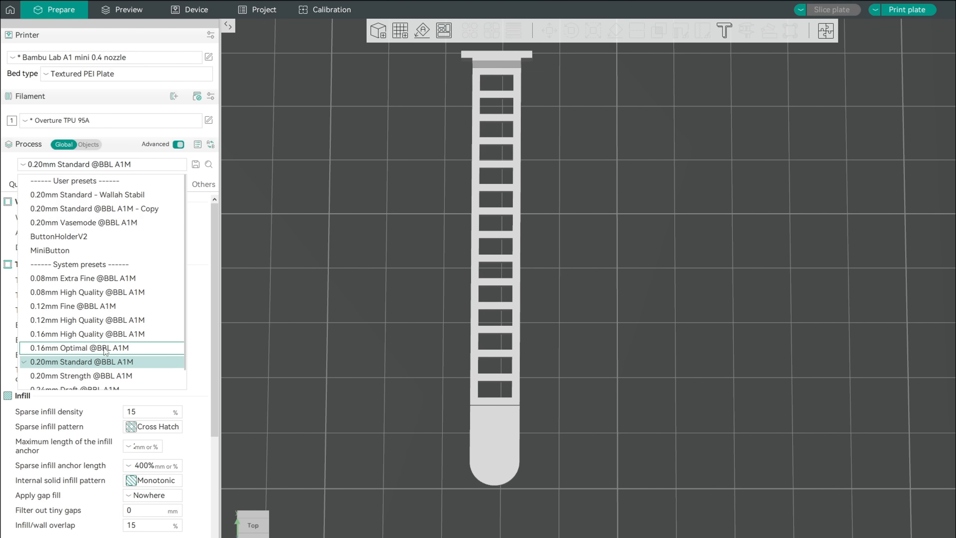
click(122, 9)
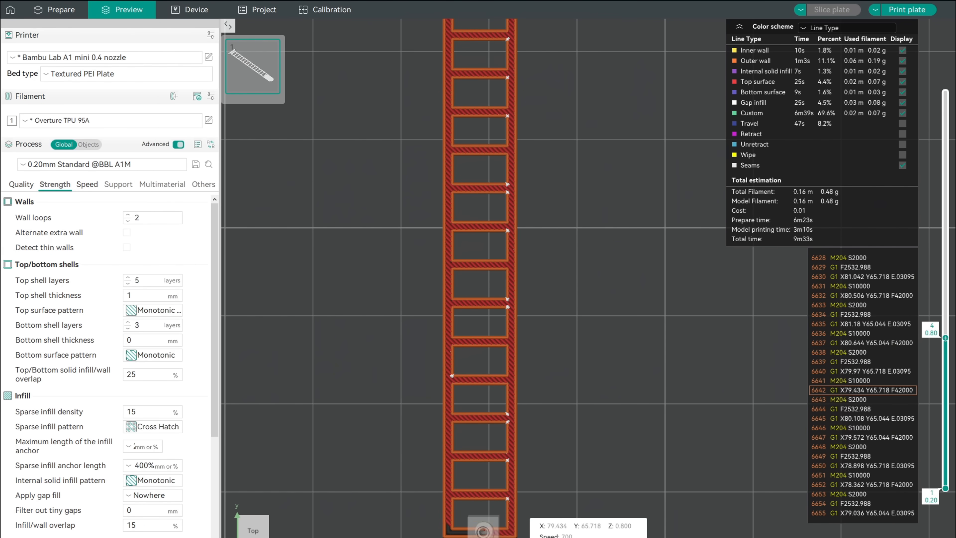
- Set top surface, bottom surface and internal solid infill patterns to Concentric and re-slice
click(152, 310)
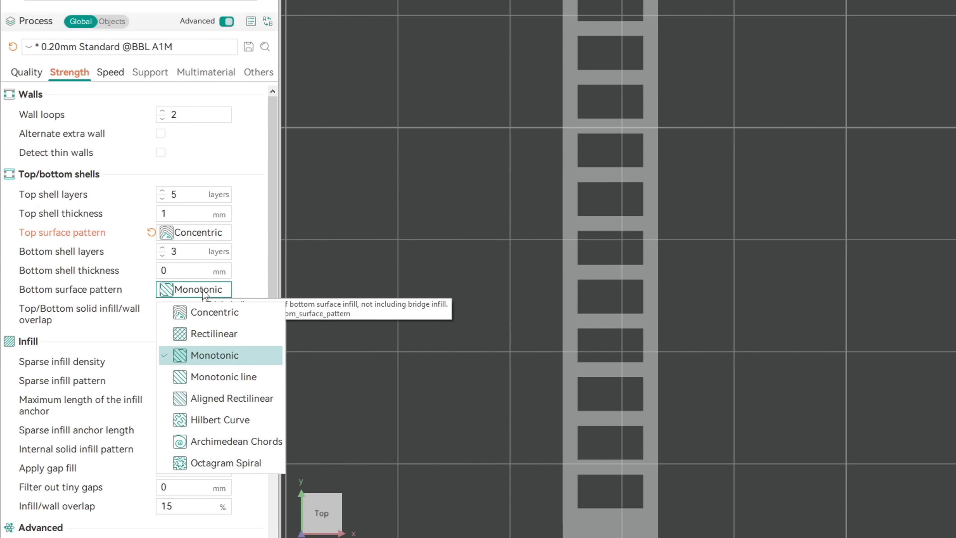
click(214, 312)
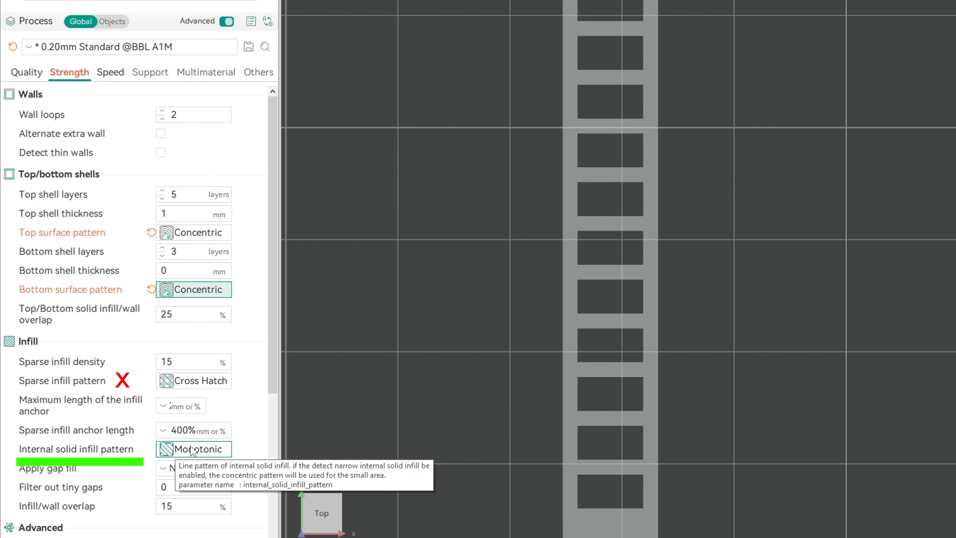
click(193, 449)
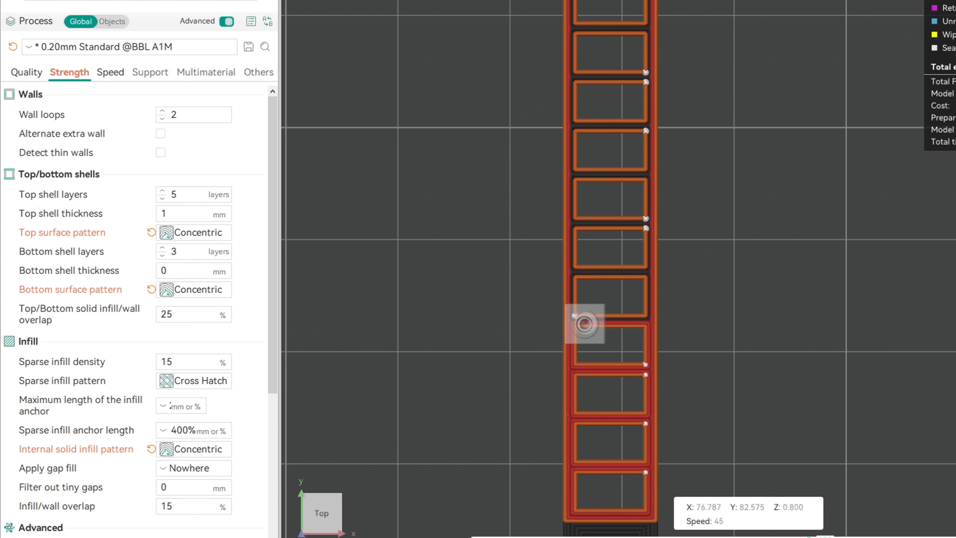
click(796, 9)
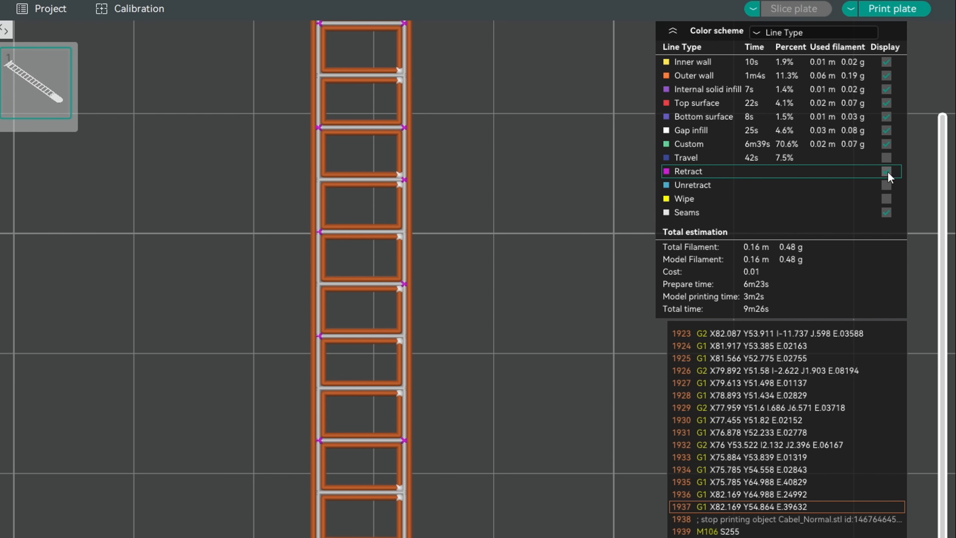
- Tick Retract in the preview legend to display retraction points on the strap
click(887, 171)
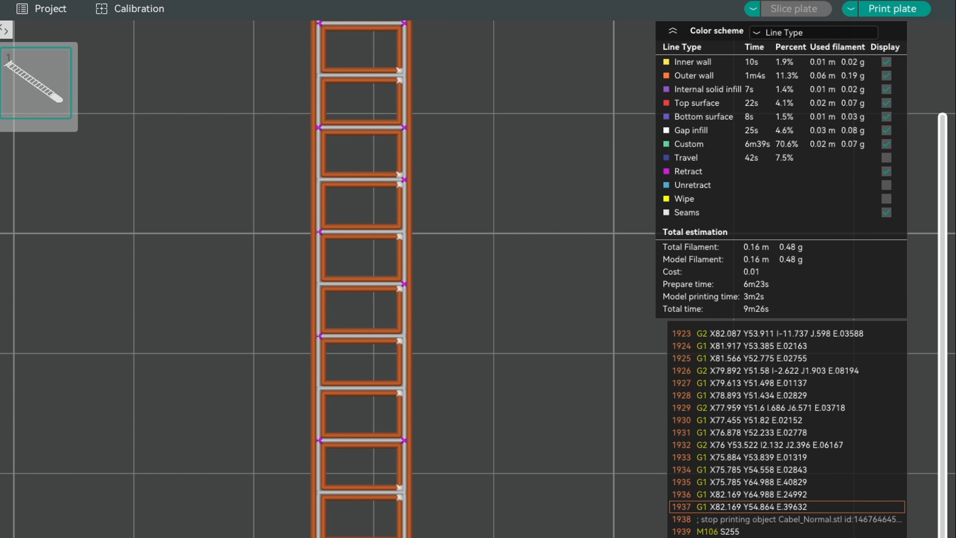